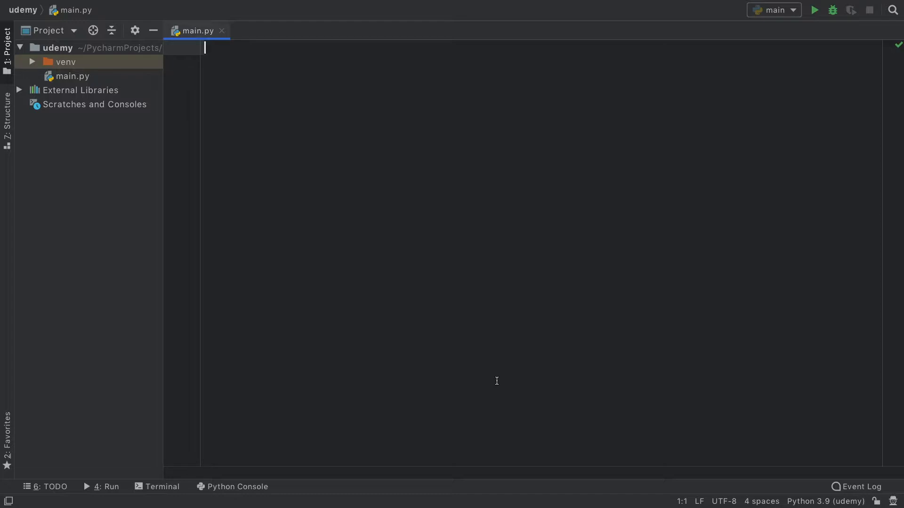
# - Write number = 0 and a while number < 3 loop printing 'Hello there!' and incrementing number, then run it
pyautogui.write('number =')
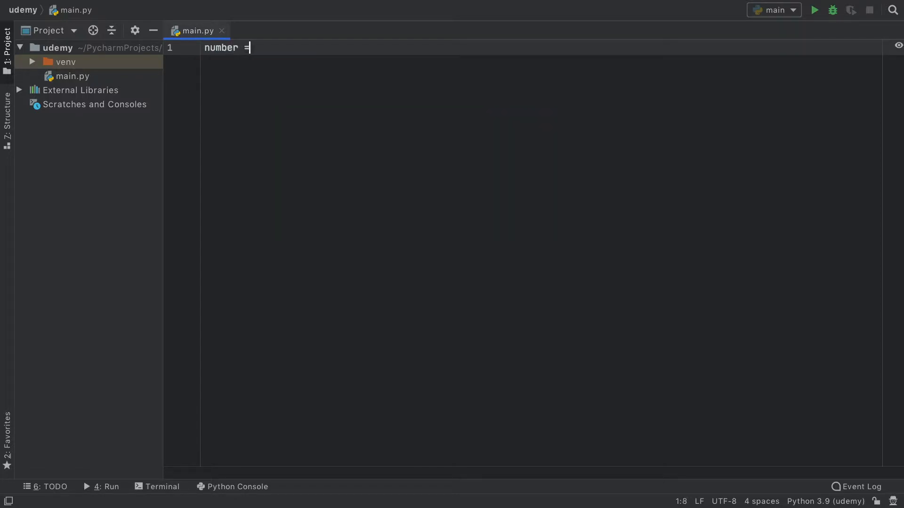
pyautogui.write('0')
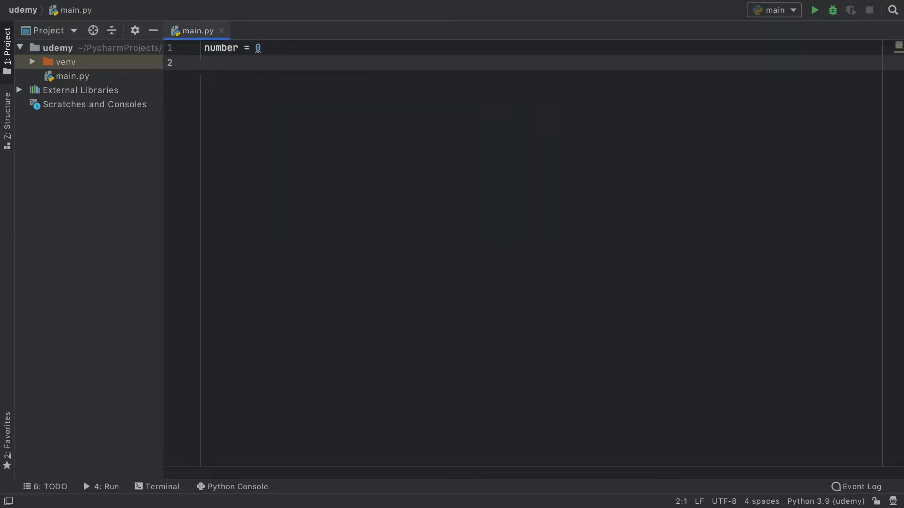
pyautogui.write('while')
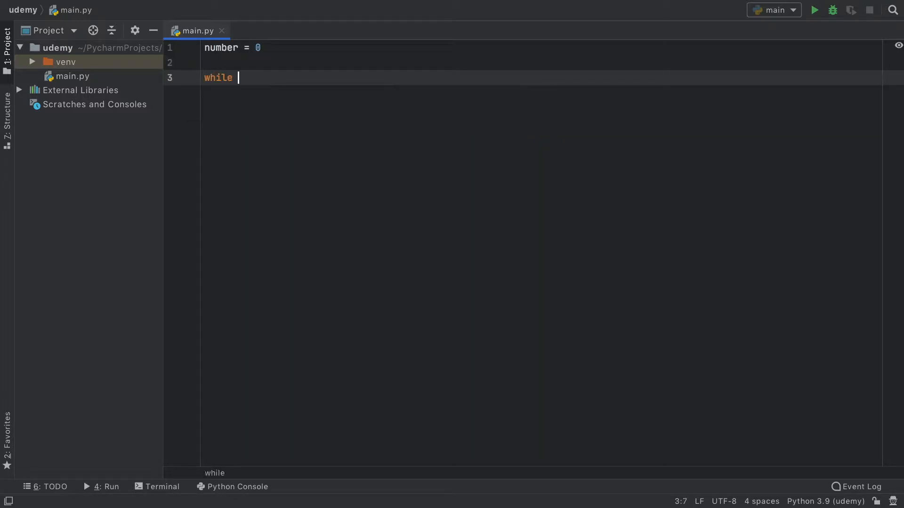
pyautogui.write('number <')
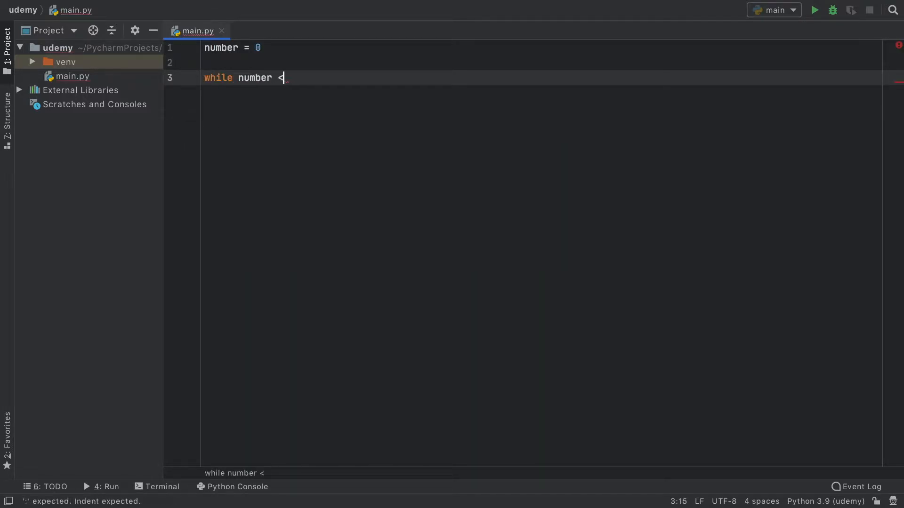
pyautogui.write('3:')
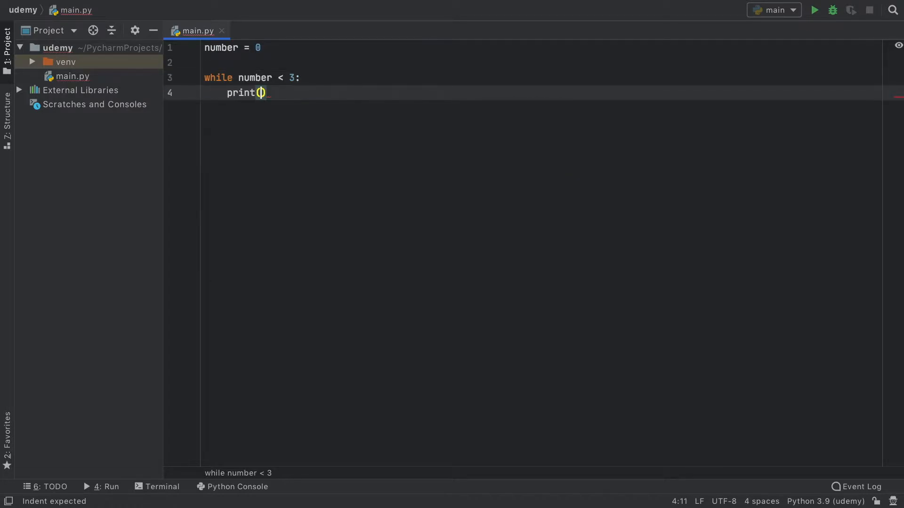
pyautogui.write("'Hello '")
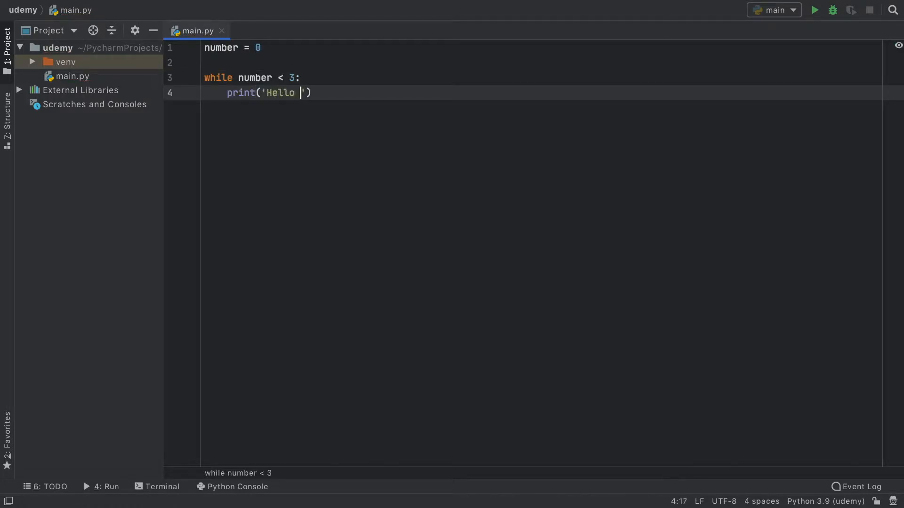
pyautogui.write('there!')
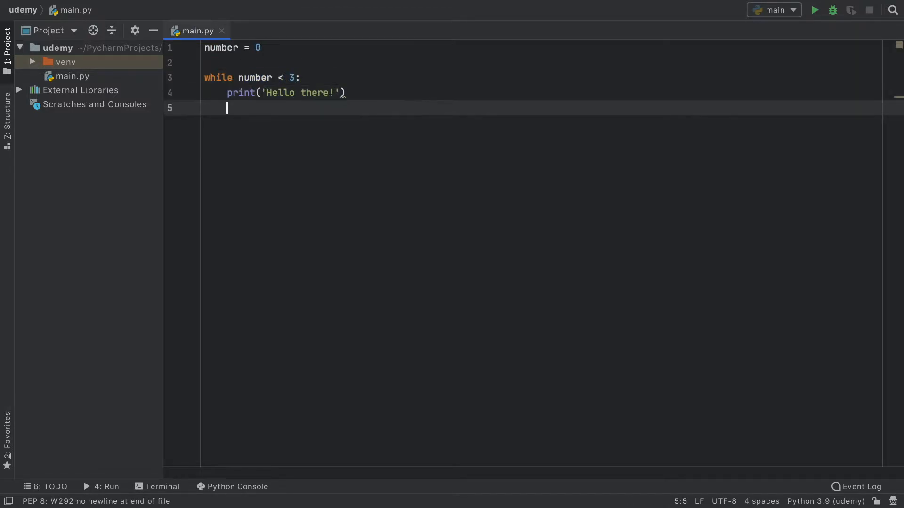
pyautogui.write('number')
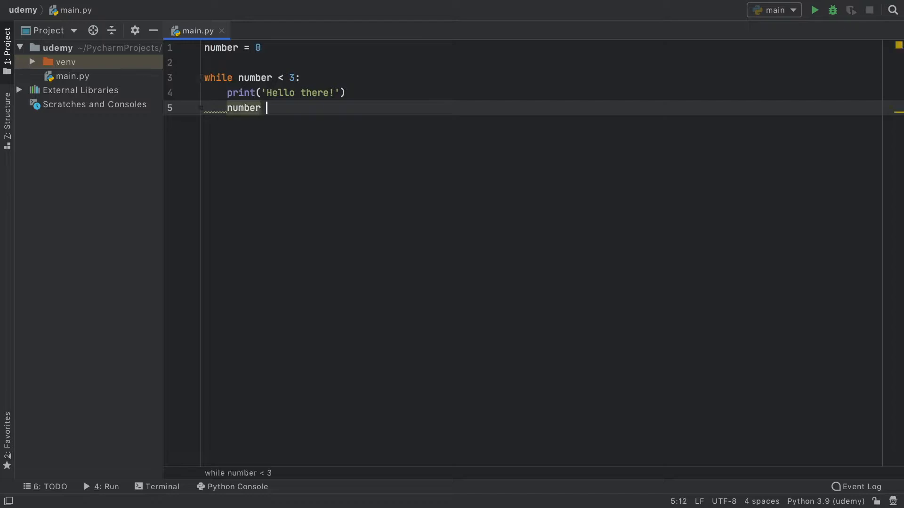
pyautogui.write('+= 1')
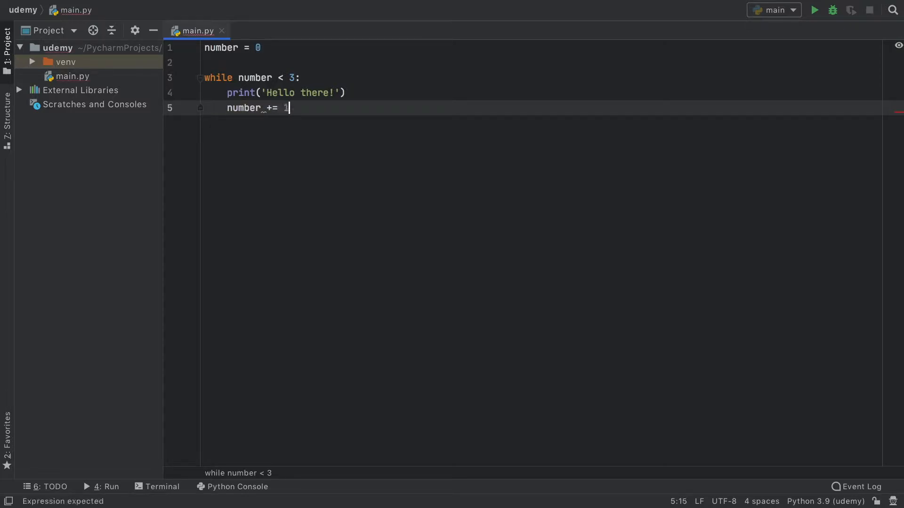
pyautogui.press('enter')
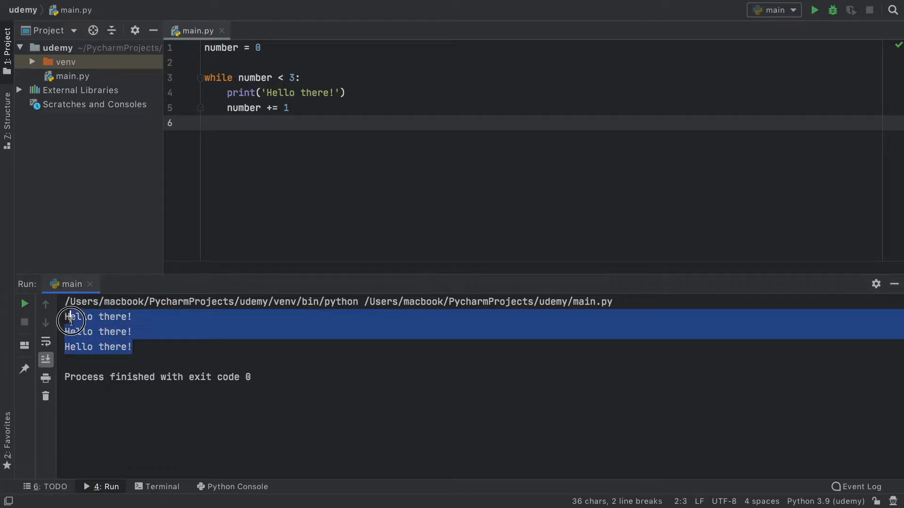
# - Add print(number) inside the loop and rerun so it shows 0, 1 and 2 between greetings
pyautogui.click(346, 93)
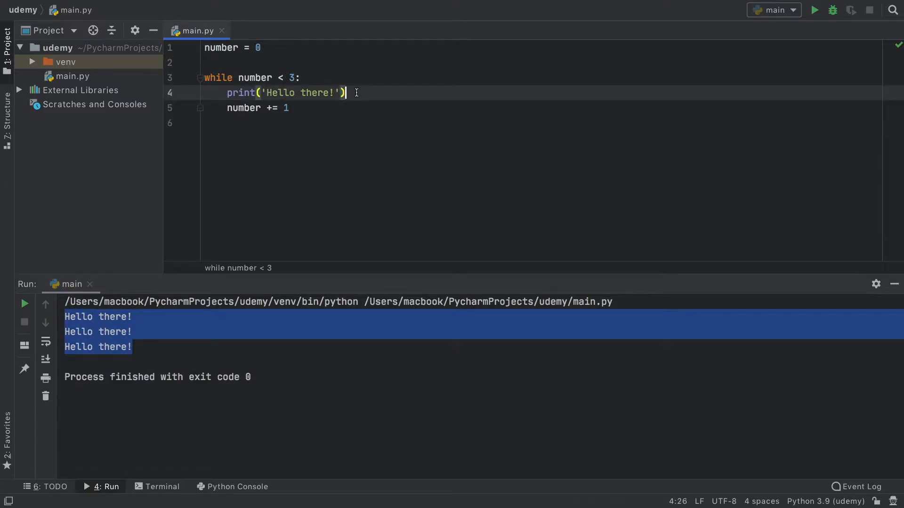
pyautogui.write('print(number')
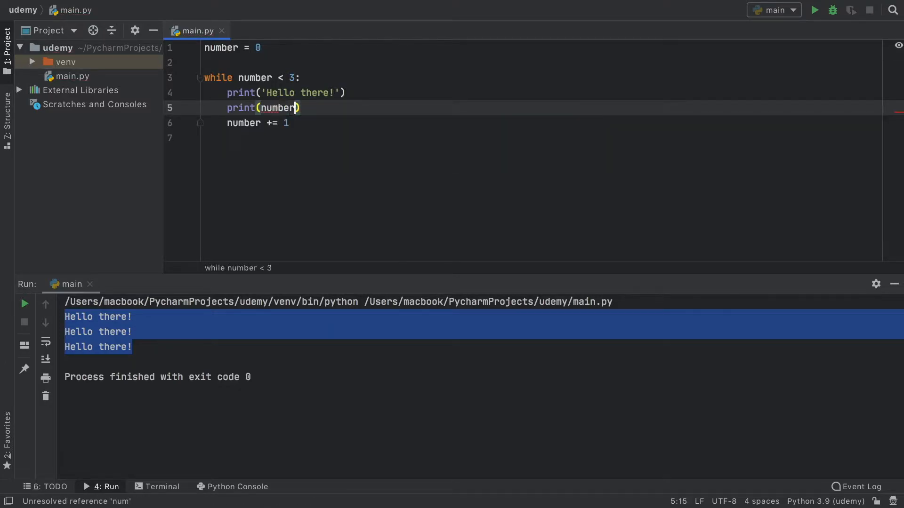
pyautogui.click(813, 9)
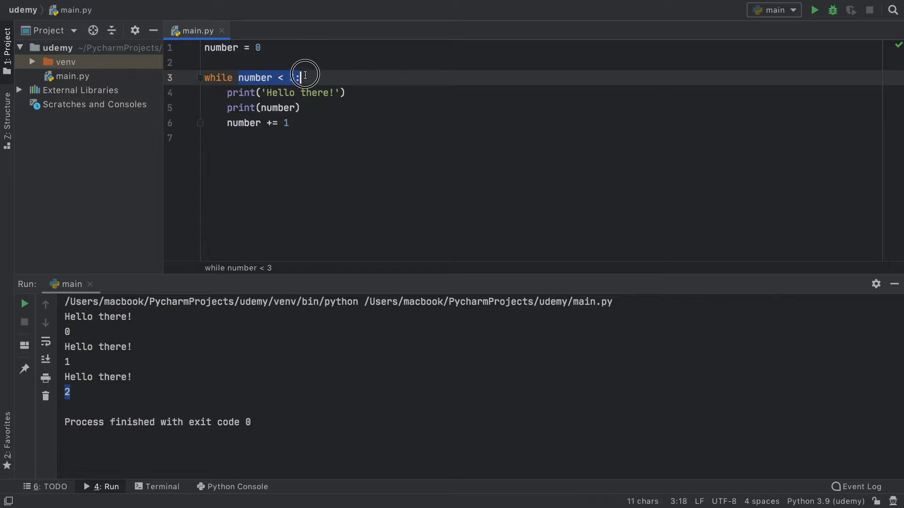
pyautogui.write('3')
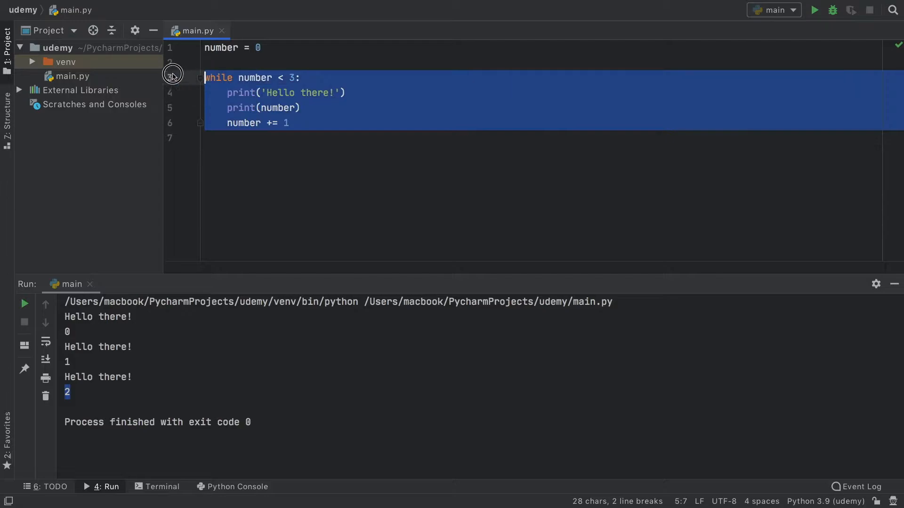
# - Replace the old loop with while number < 5: that increments number each pass
pyautogui.press('Delete')
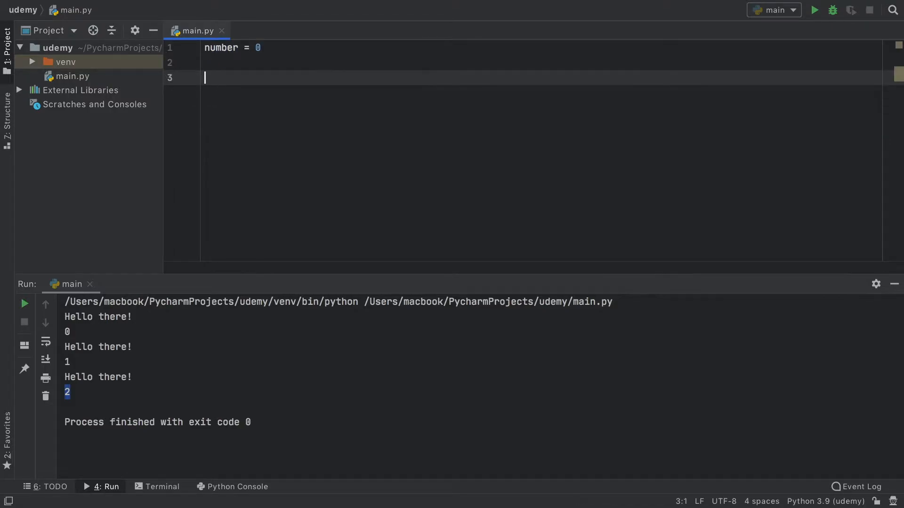
pyautogui.write('while nu')
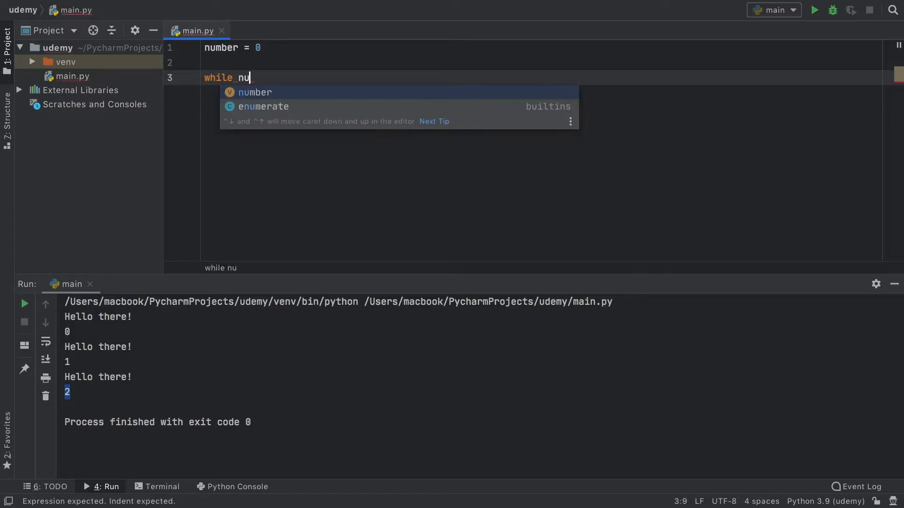
pyautogui.write('mber < 5:')
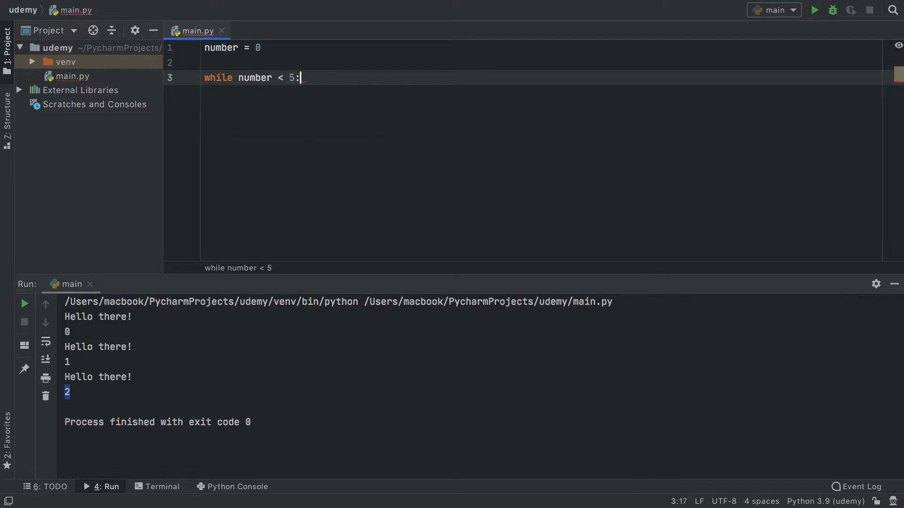
pyautogui.write('number +')
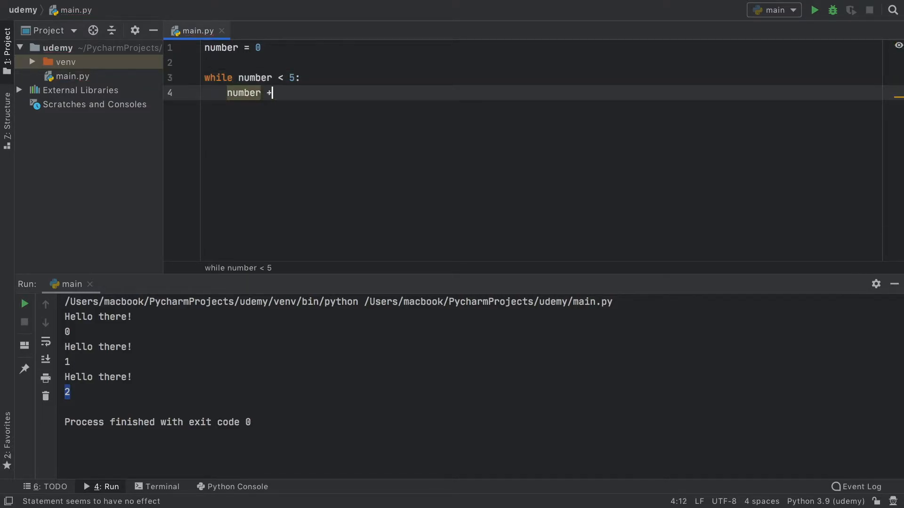
pyautogui.write('= 1')
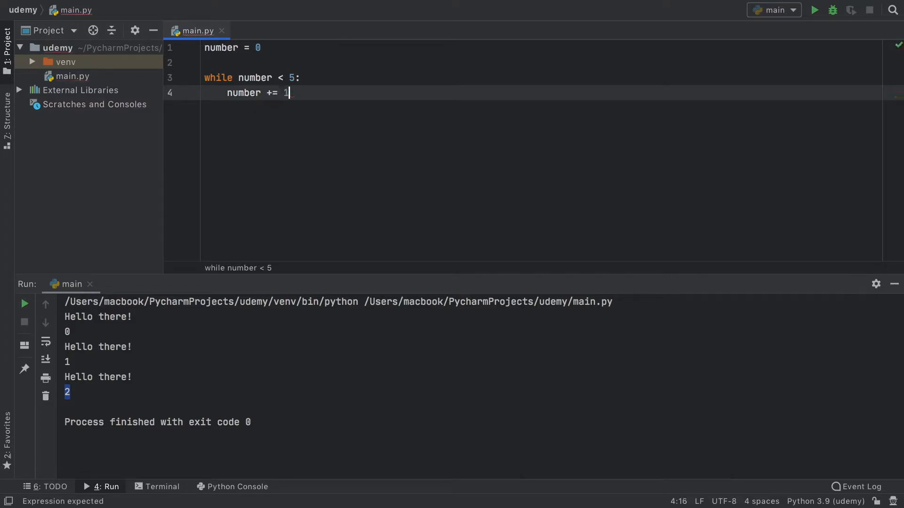
# - Add an if number % 2 == 0: branch that prints '---' for even numbers
pyautogui.write('if number')
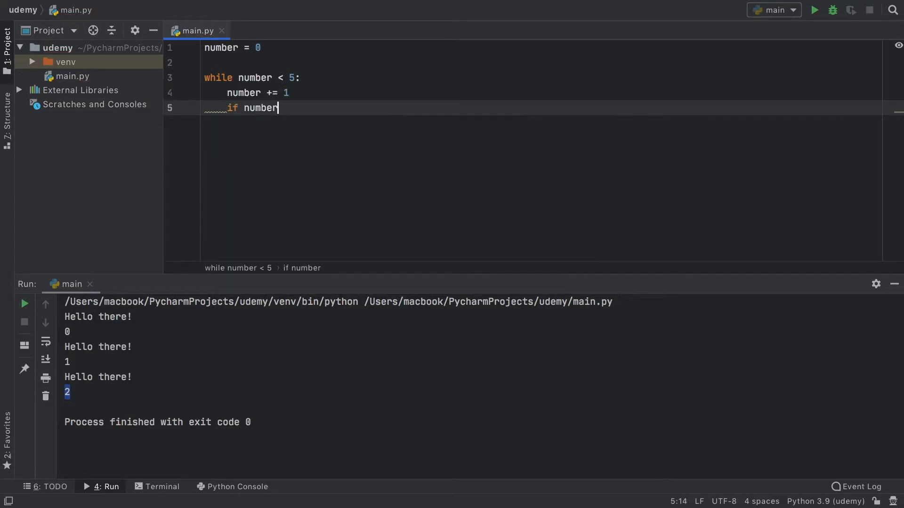
pyautogui.write('% 2')
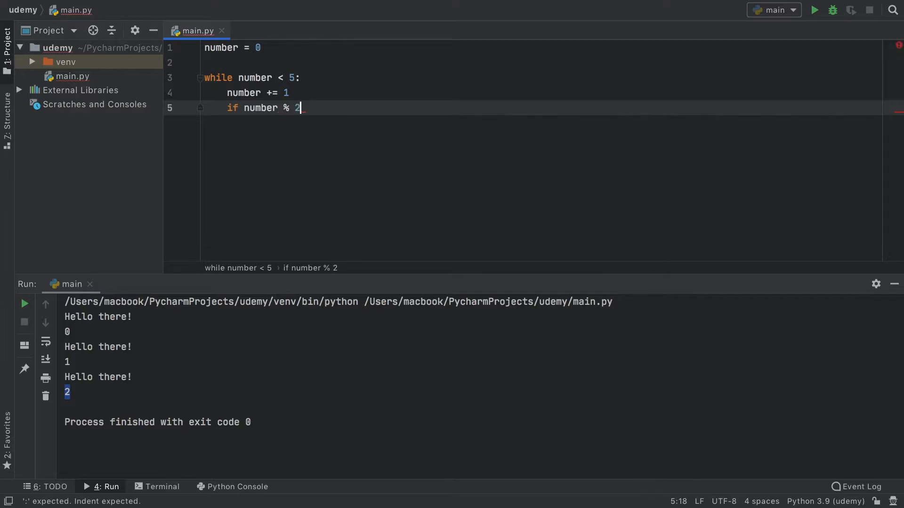
pyautogui.write('== 0:')
pyautogui.write('print(')
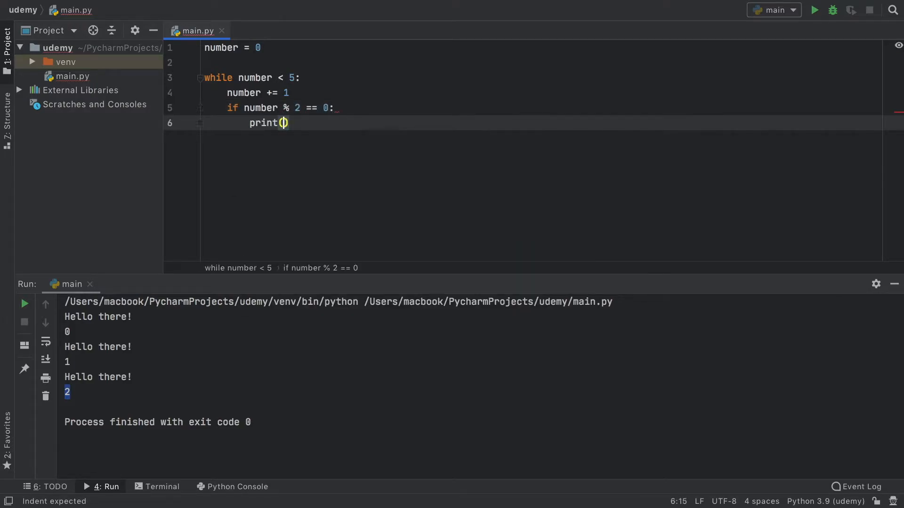
pyautogui.write("'..")
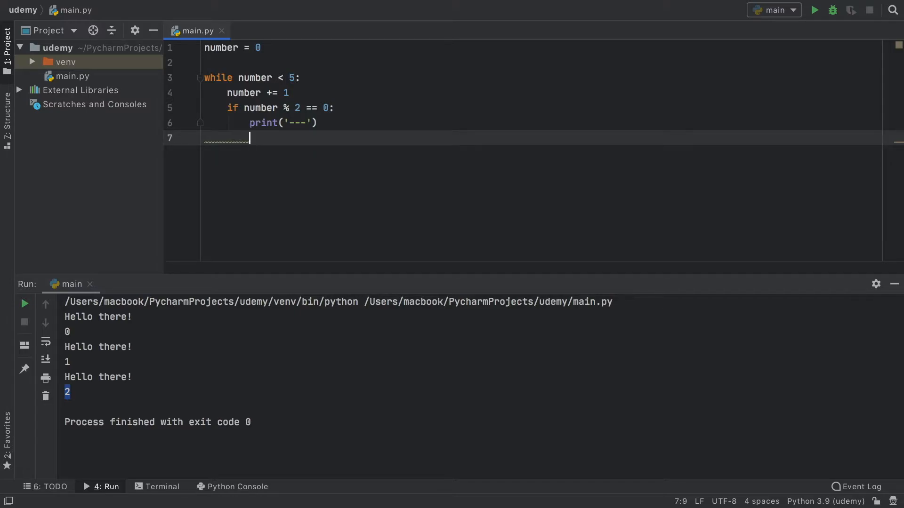
# - Add continue under the even branch and print number, 'is odd!' for the rest
pyautogui.write('continue')
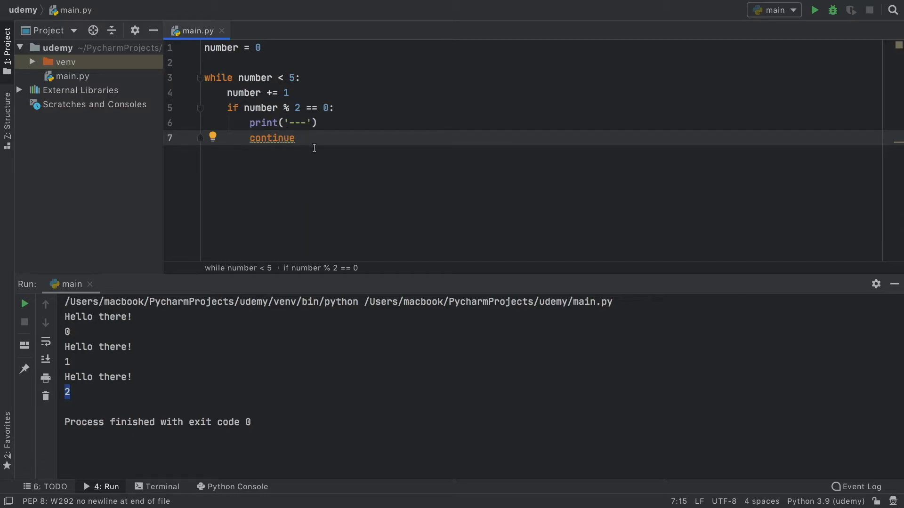
pyautogui.write('print(')
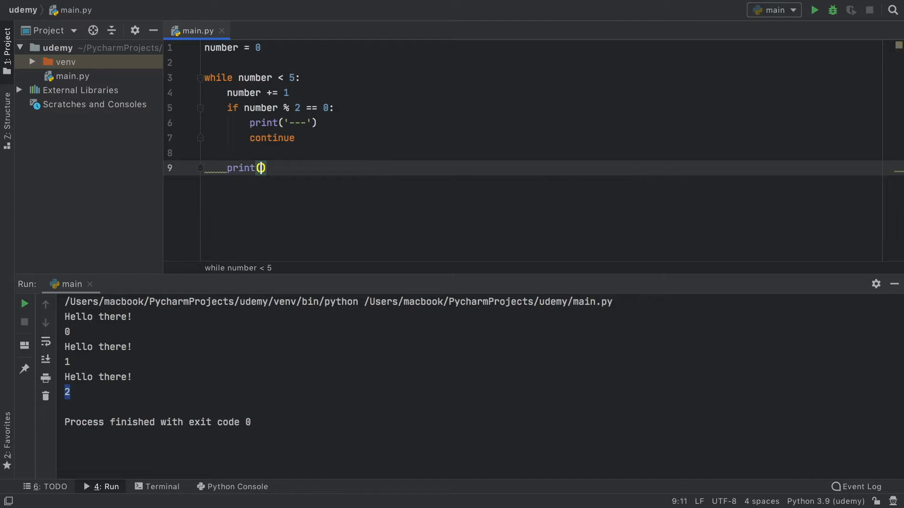
pyautogui.write("number, ''")
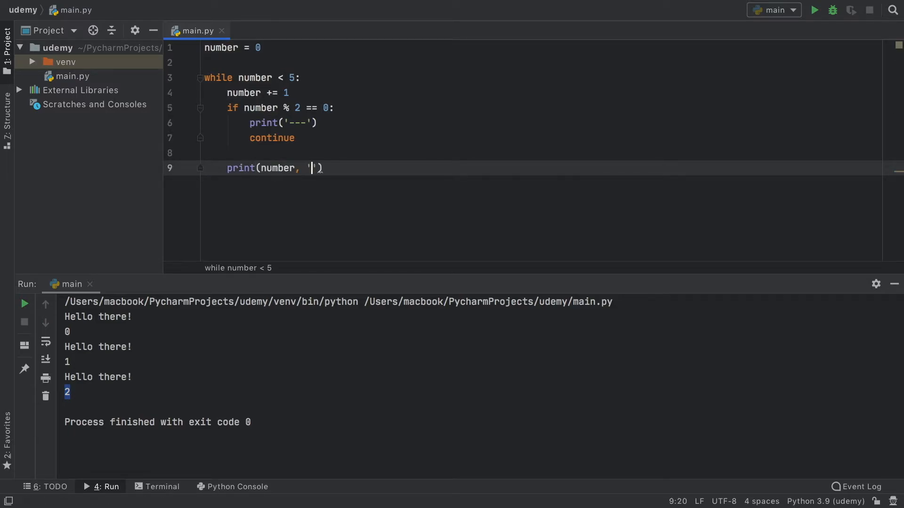
pyautogui.write('is odd!')
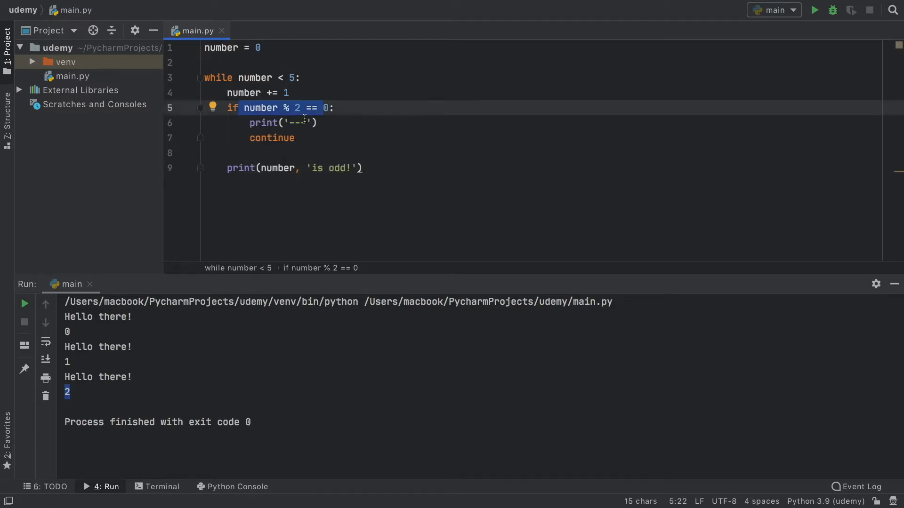
pyautogui.click(225, 168)
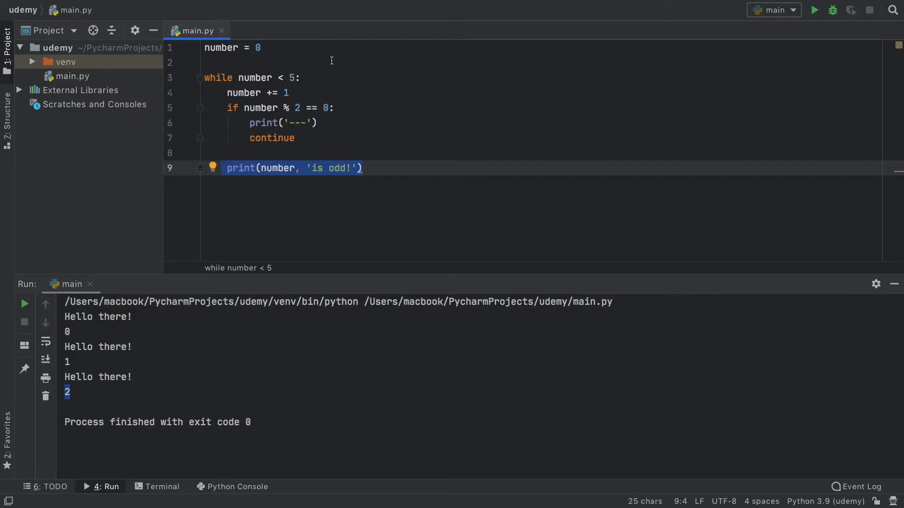
# - Review the continue statement, then run the script to print 1, 3, 5 as odd with '---' between
pyautogui.click(272, 138)
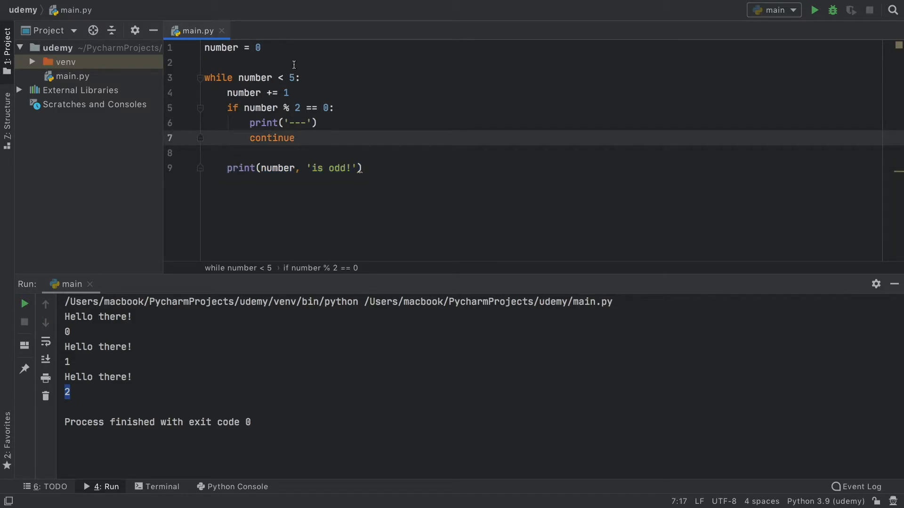
pyautogui.doubleClick(235, 93)
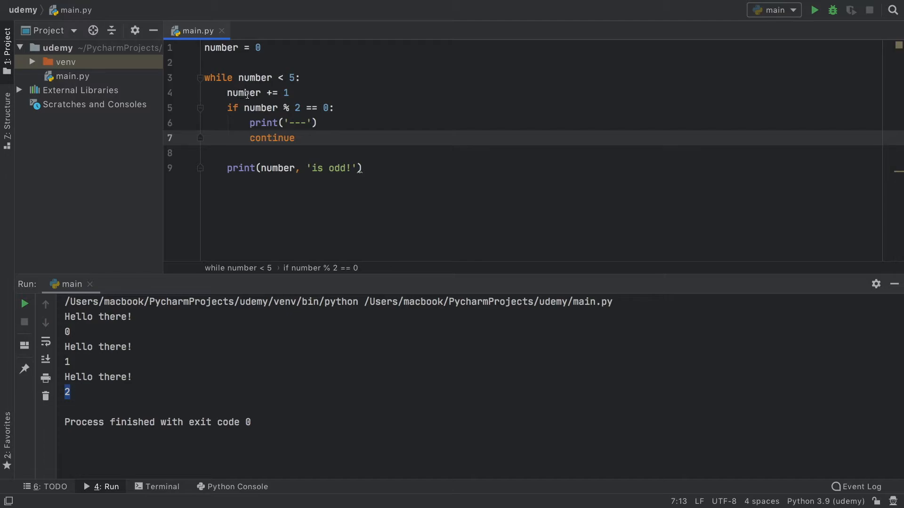
pyautogui.click(242, 107)
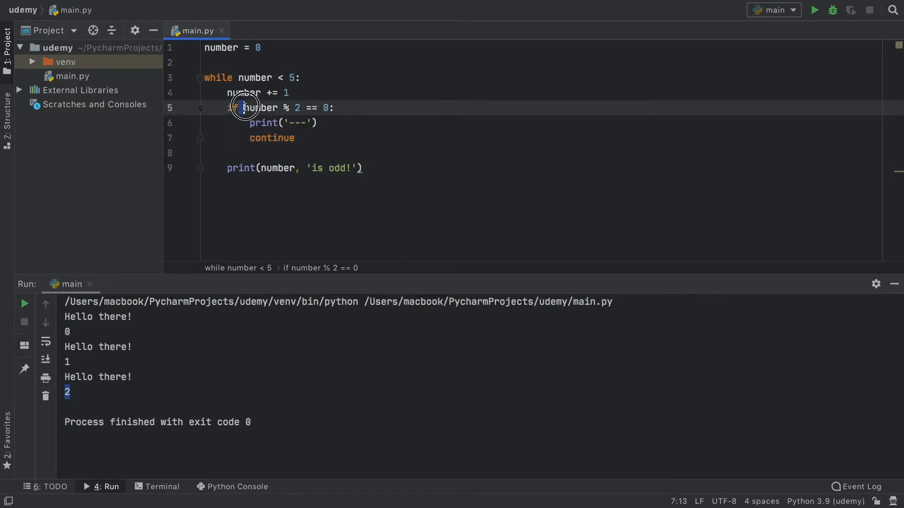
pyautogui.moveTo(242, 108); pyautogui.dragTo(317, 107)
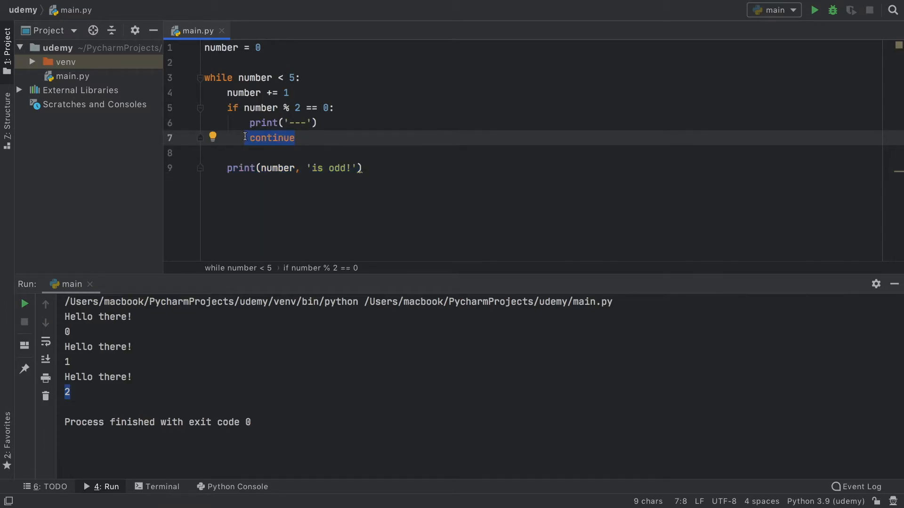
pyautogui.click(813, 9)
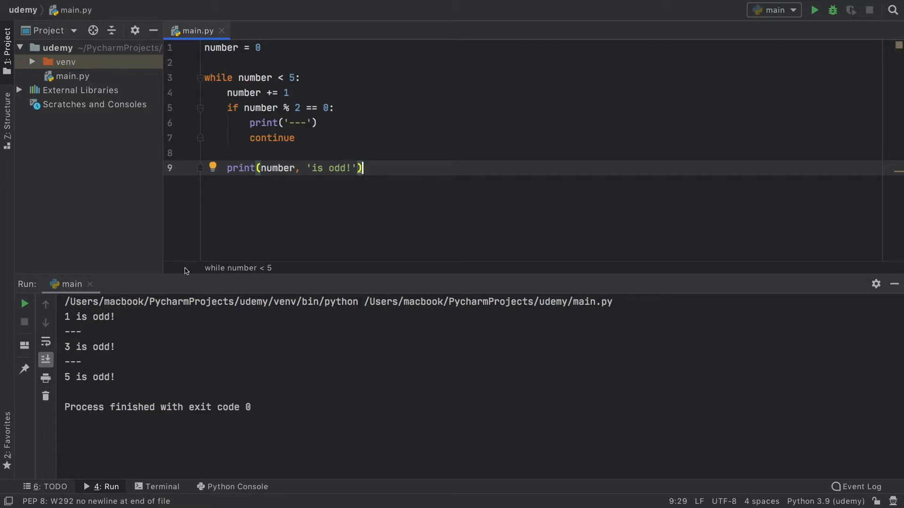
# - Change the even-number message from '---' to 'Loop ended early'
pyautogui.write('Loop ended early')
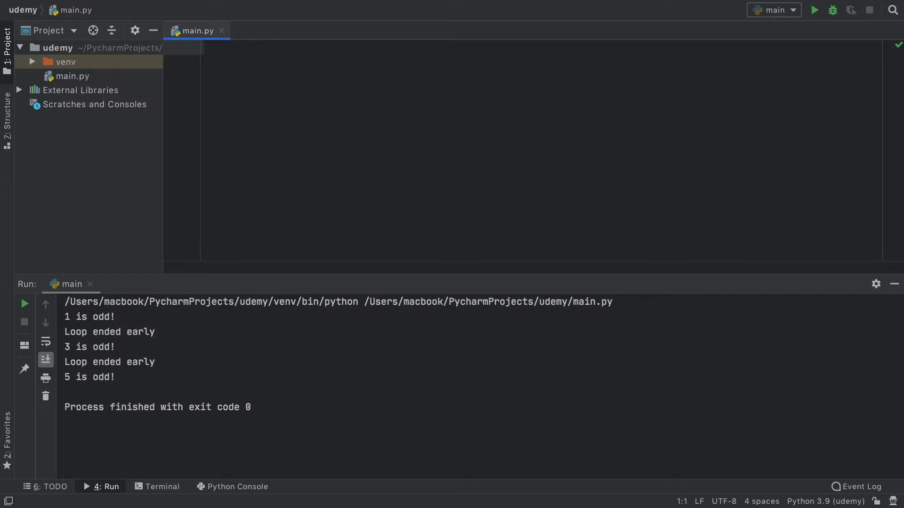
# - Write total = 0, while True:, and user_input = int(input('Enter a number: ')) inside the loop
pyautogui.write('total = 0')
pyautogui.write('while True:')
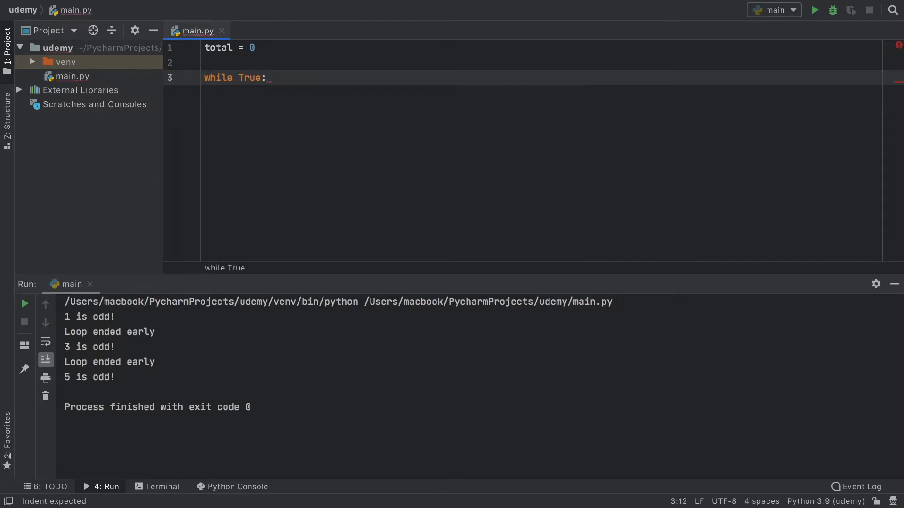
pyautogui.press('enter')
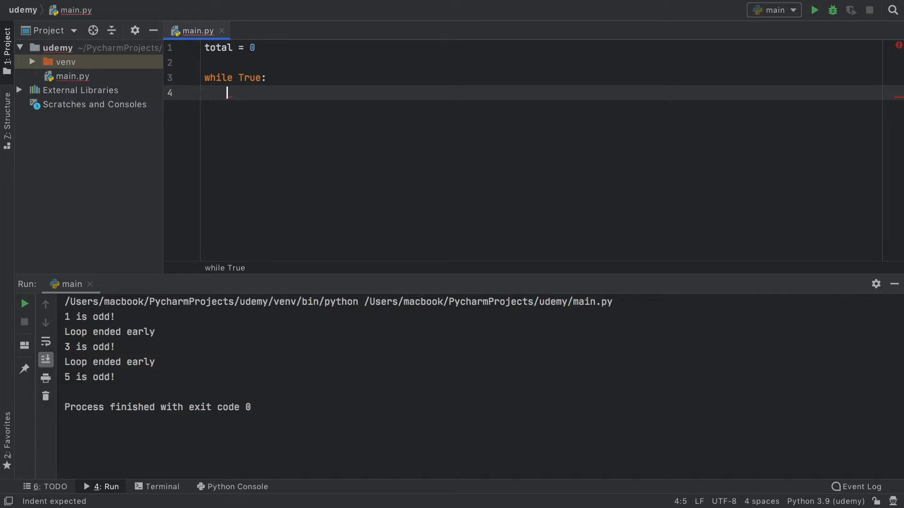
pyautogui.write('user_in')
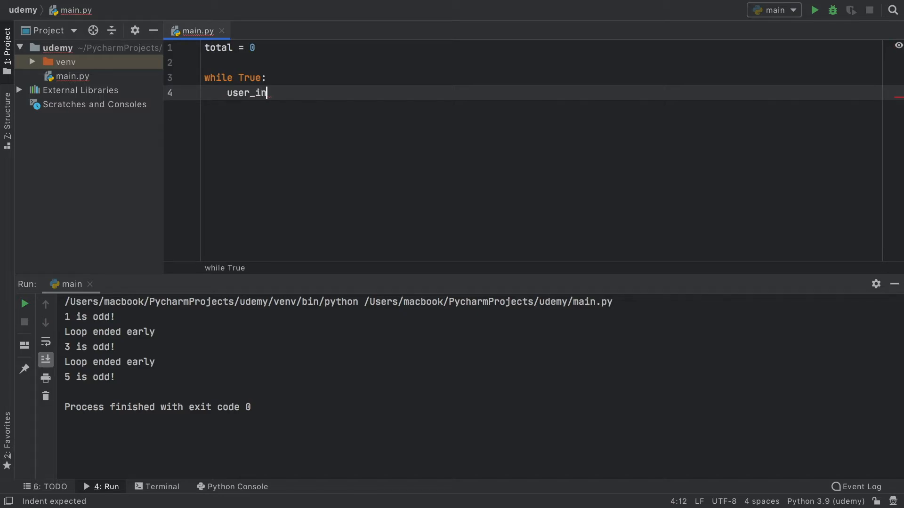
pyautogui.write('put_=_')
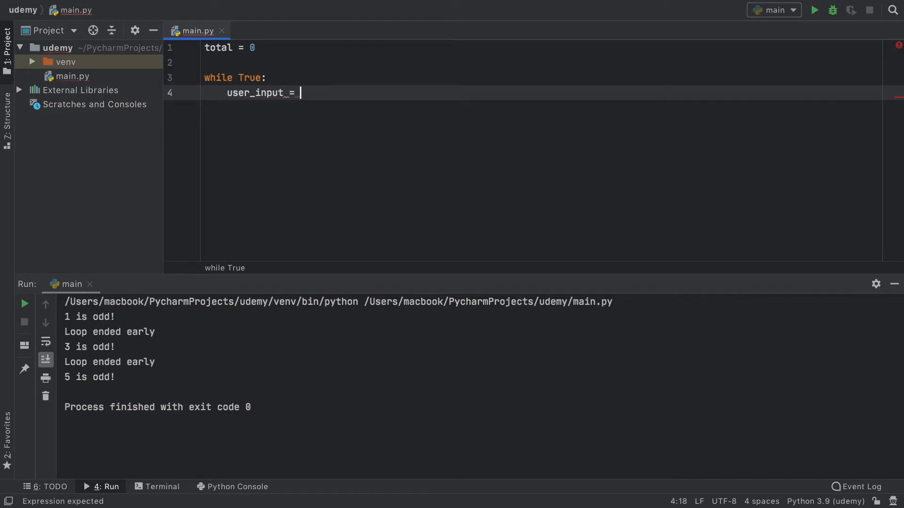
pyautogui.write("input('")
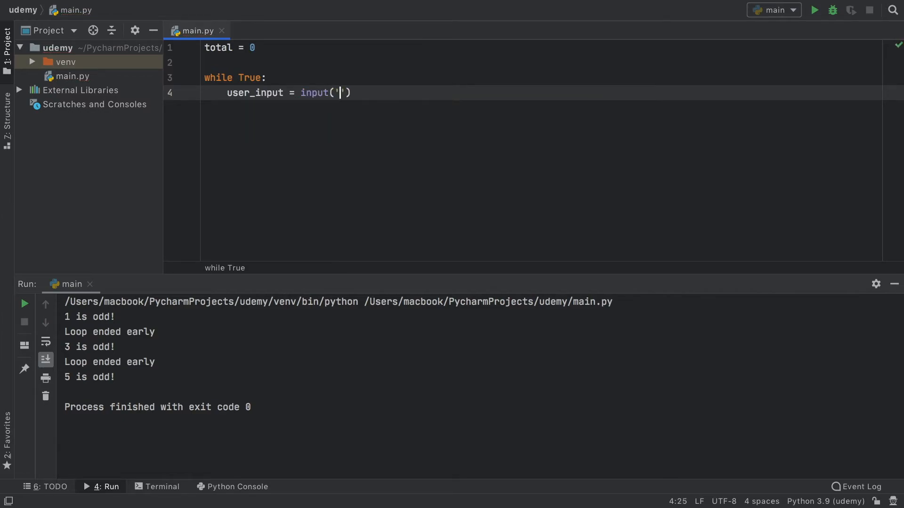
pyautogui.write('Enter a number:')
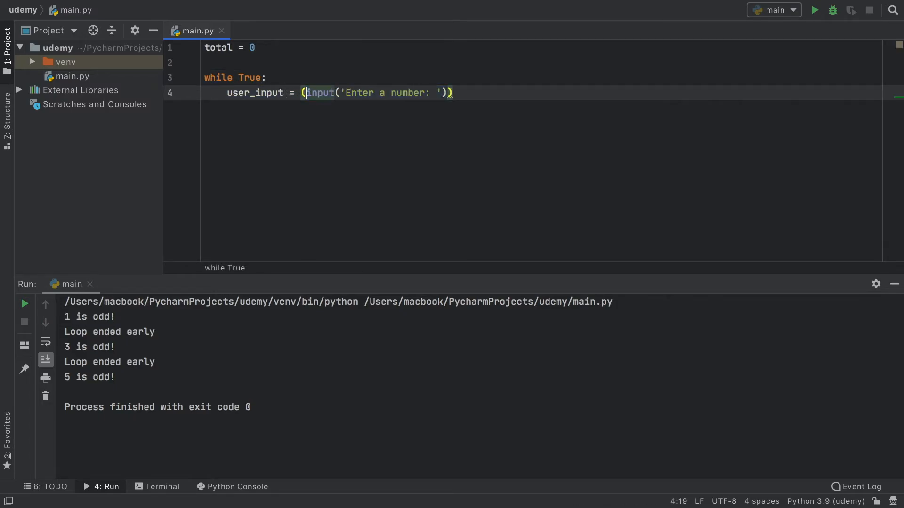
pyautogui.write('int')
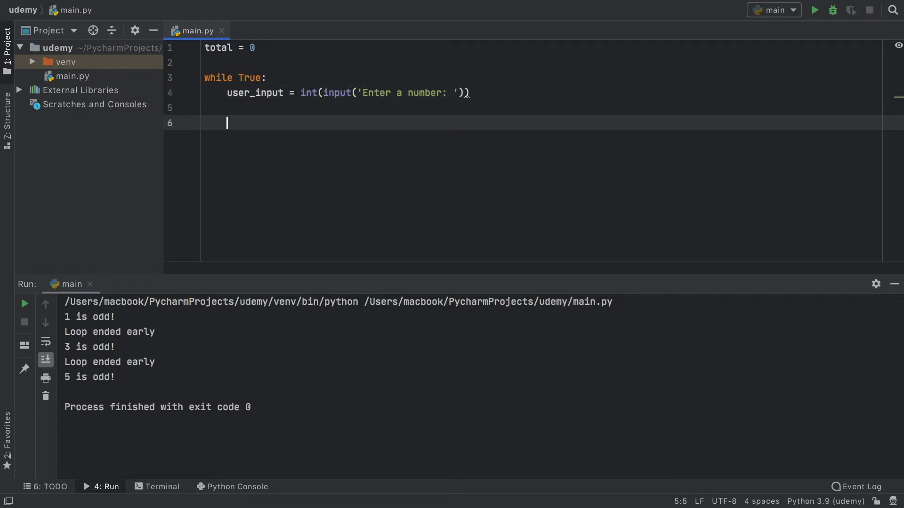
# - Add if user_input == 0: printing 'Total:', total and then break
pyautogui.write('if')
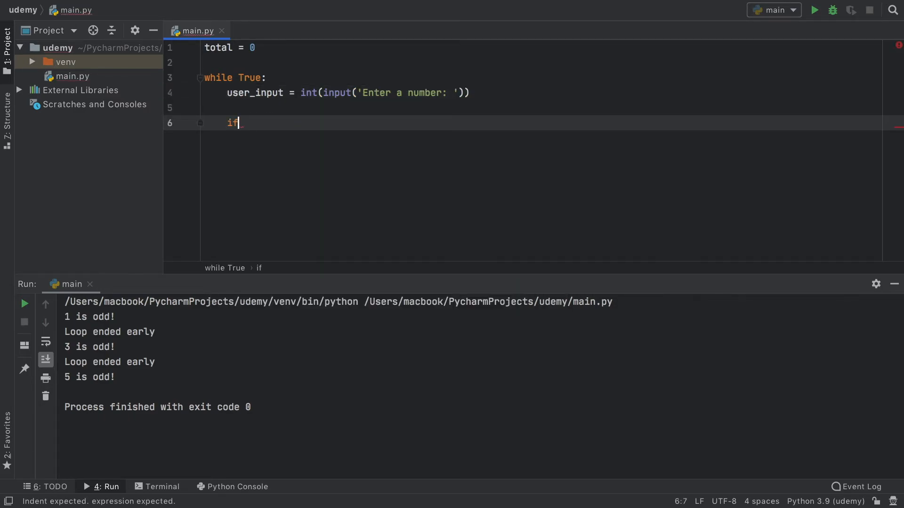
pyautogui.write('user_input')
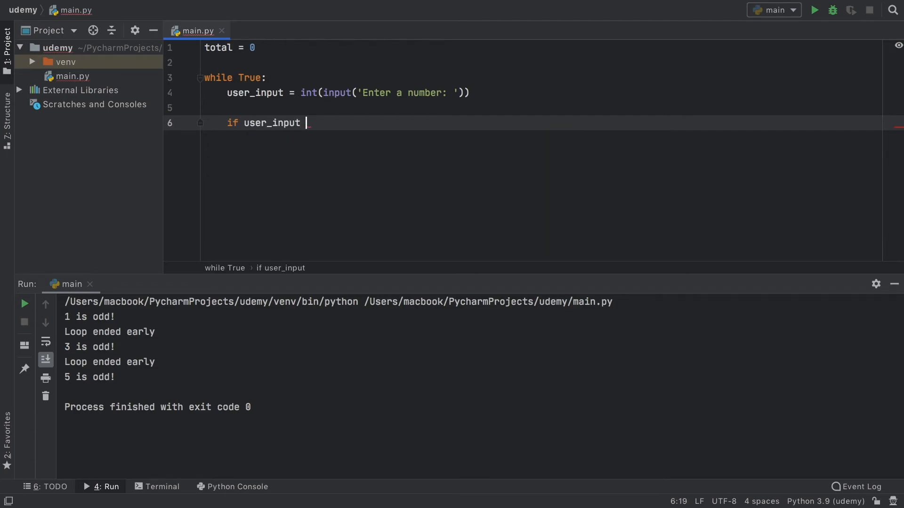
pyautogui.write('== 0:')
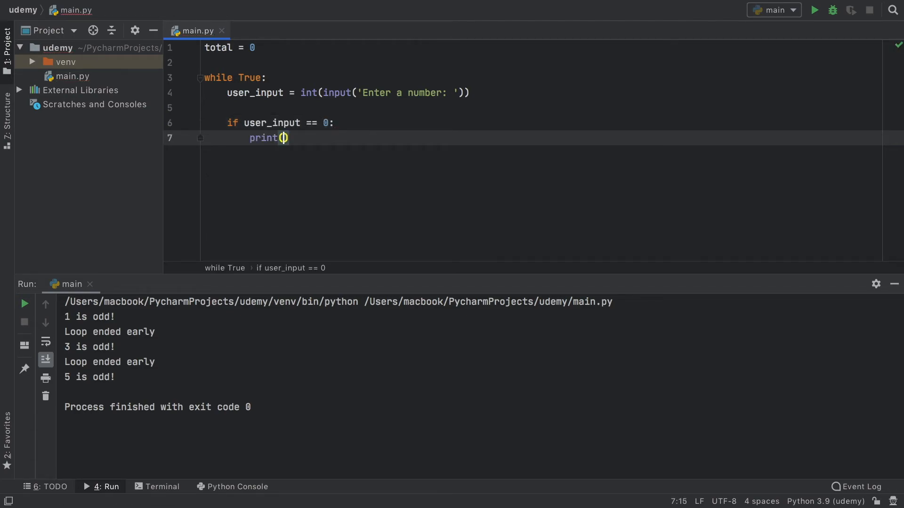
pyautogui.write("'Total:', total")
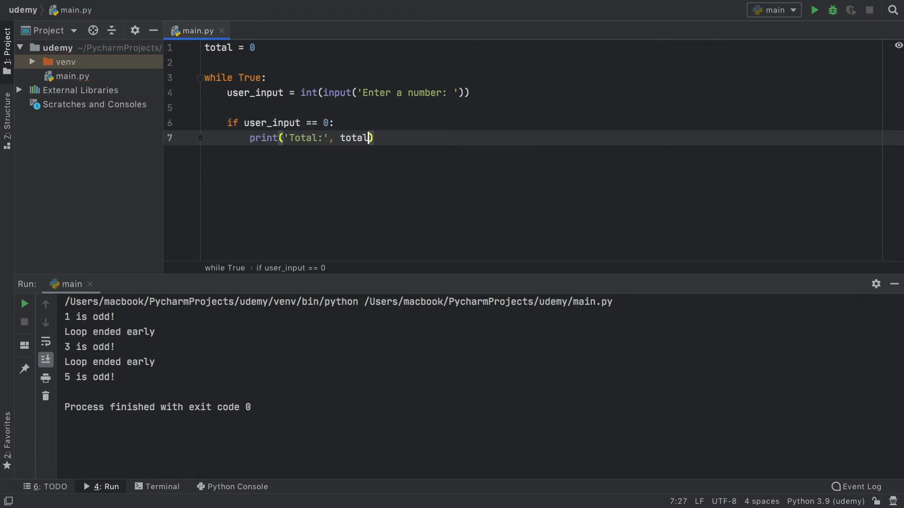
pyautogui.press('enter')
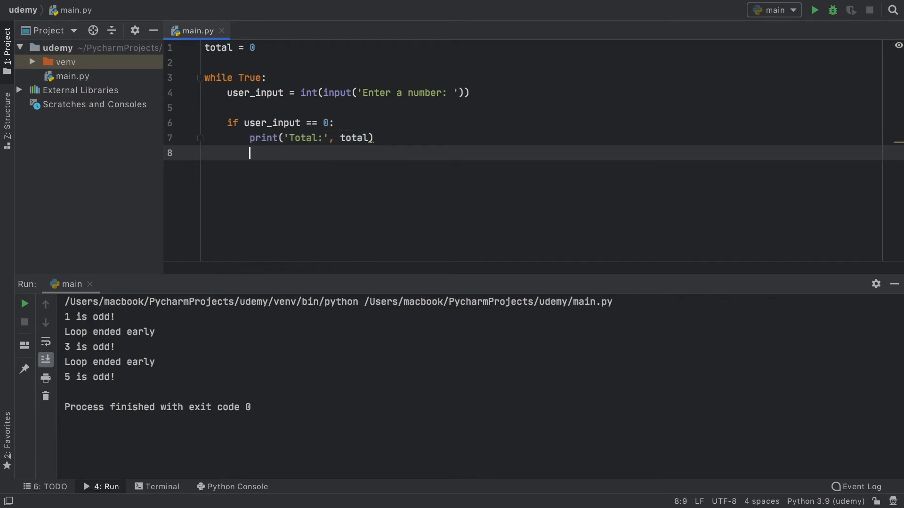
pyautogui.write('break')
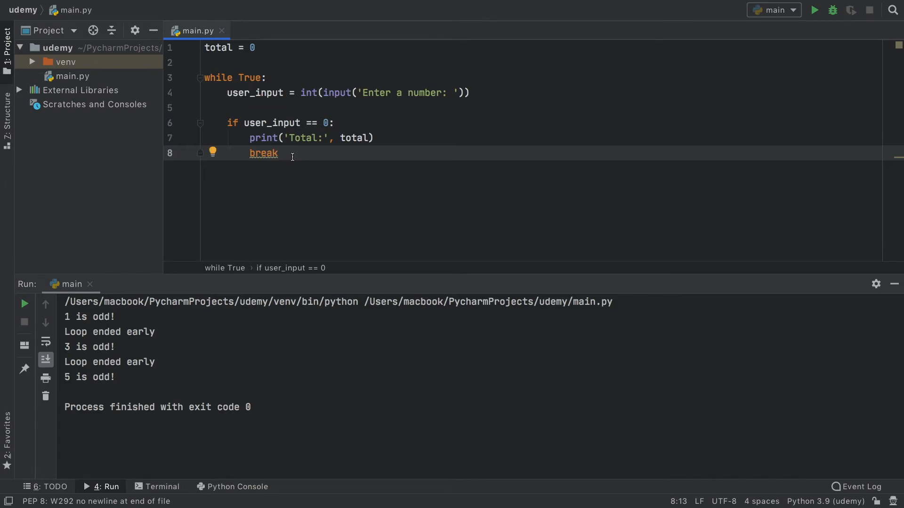
# - Add an else branch doing total += user_input for any other number
pyautogui.doubleClick(263, 152)
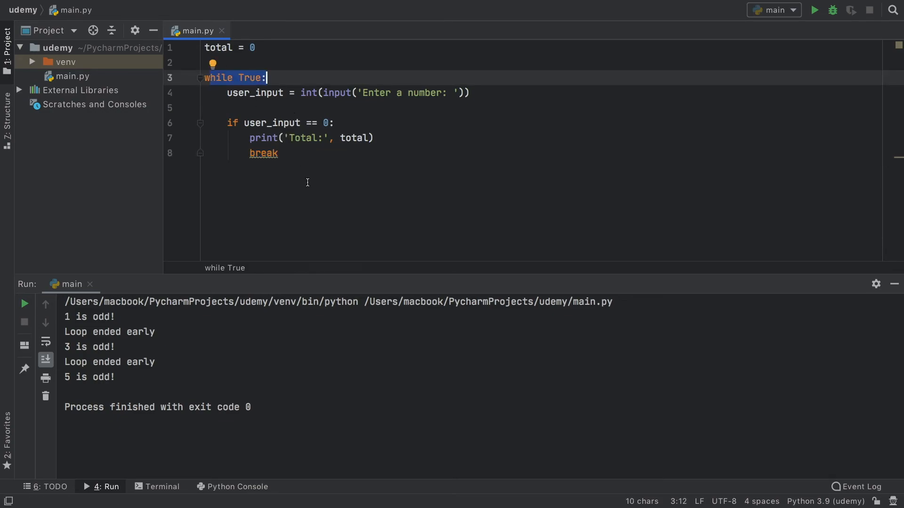
pyautogui.moveTo(204, 77); pyautogui.dragTo(279, 154)
pyautogui.write('else:')
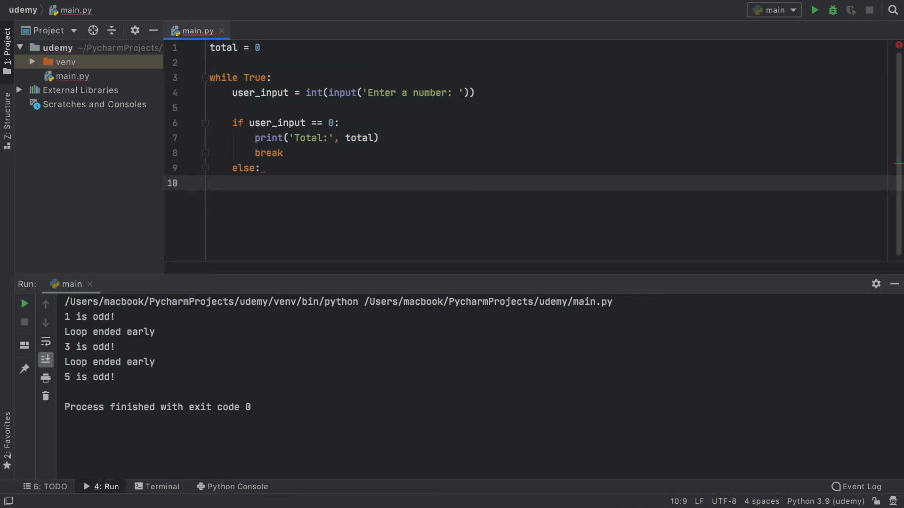
pyautogui.write('total')
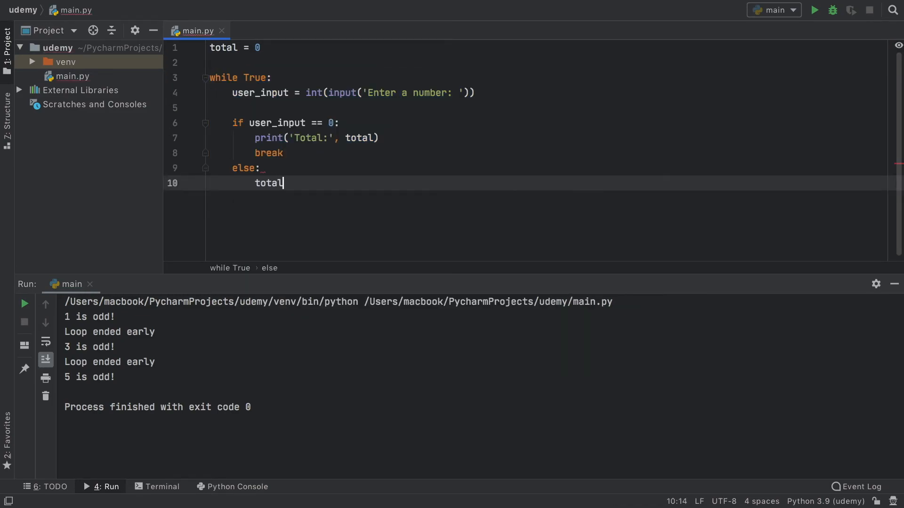
pyautogui.write('+=')
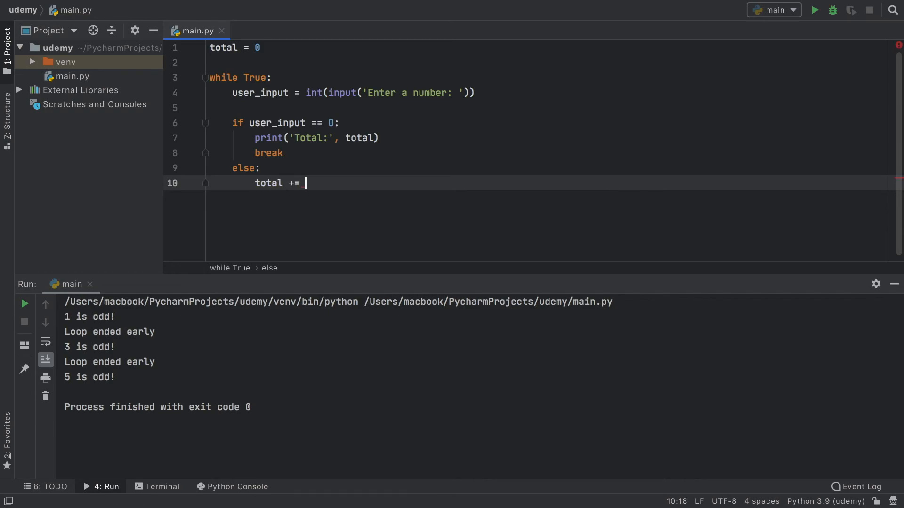
pyautogui.write('user_input')
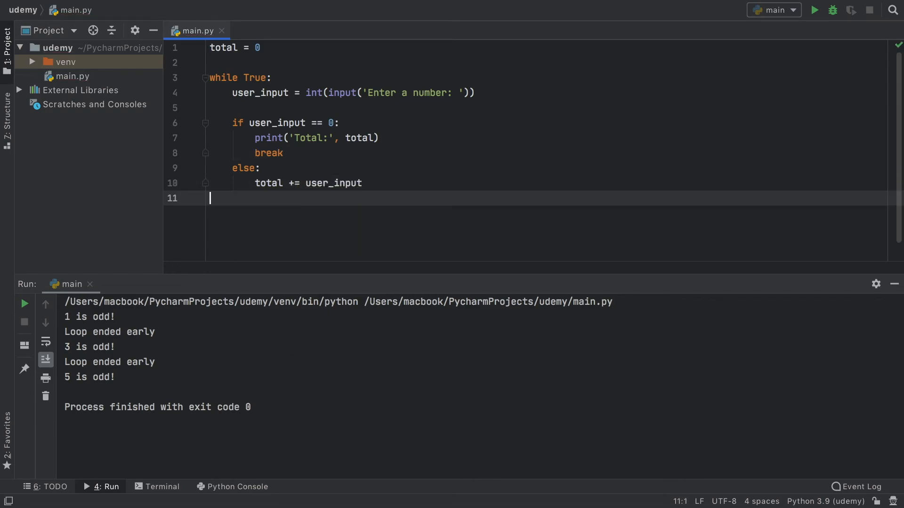
# - Run main.py and enter numbers like 10 and 5 followed by 0 to print the total, twice
pyautogui.click(813, 9)
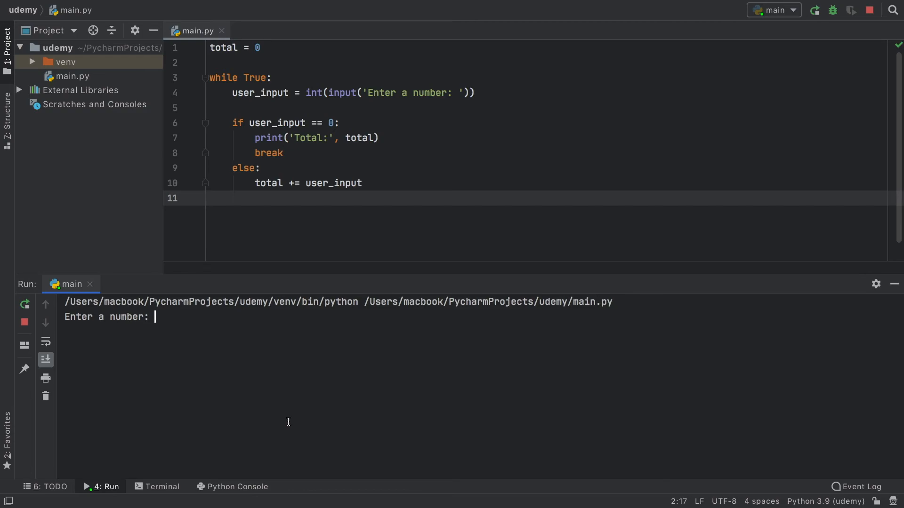
pyautogui.write('10')
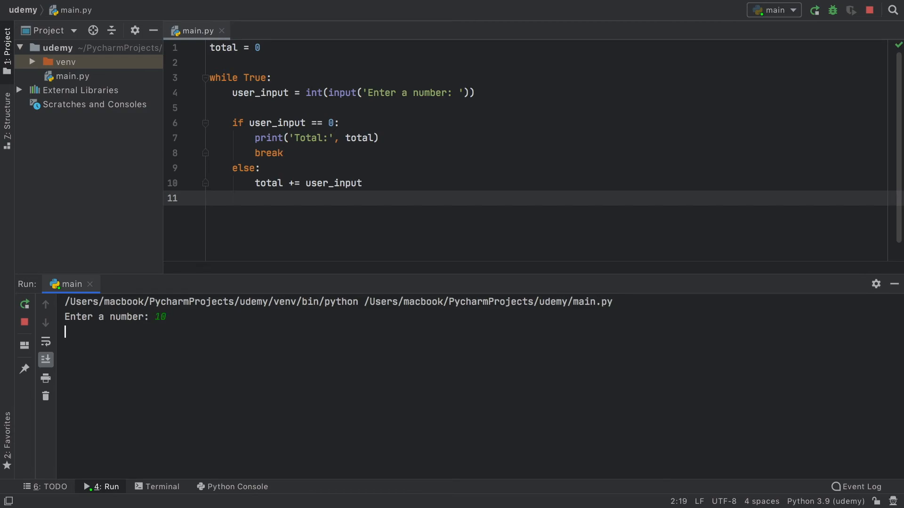
pyautogui.write('5')
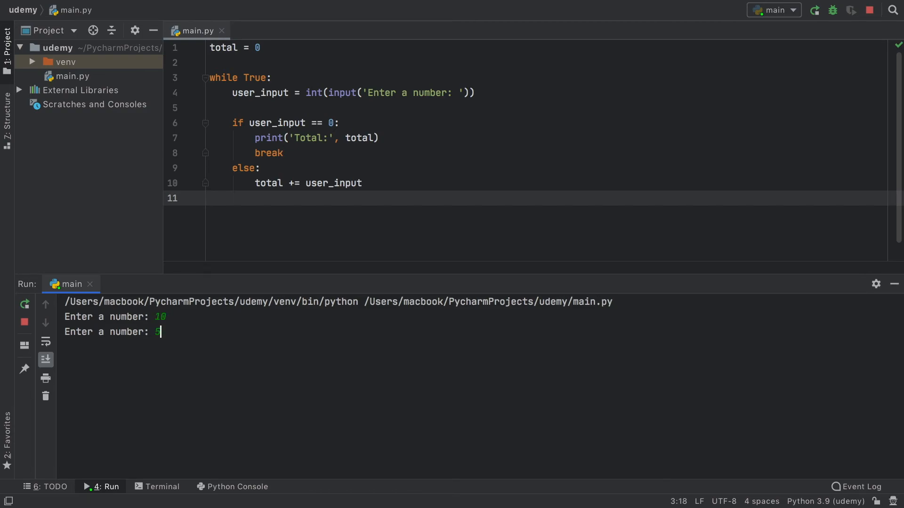
pyautogui.press('enter')
pyautogui.write('0')
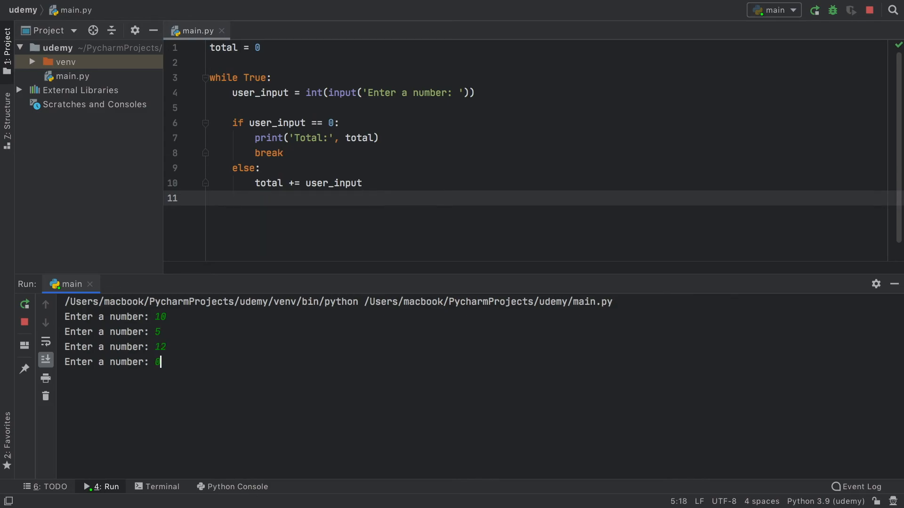
pyautogui.press('enter')
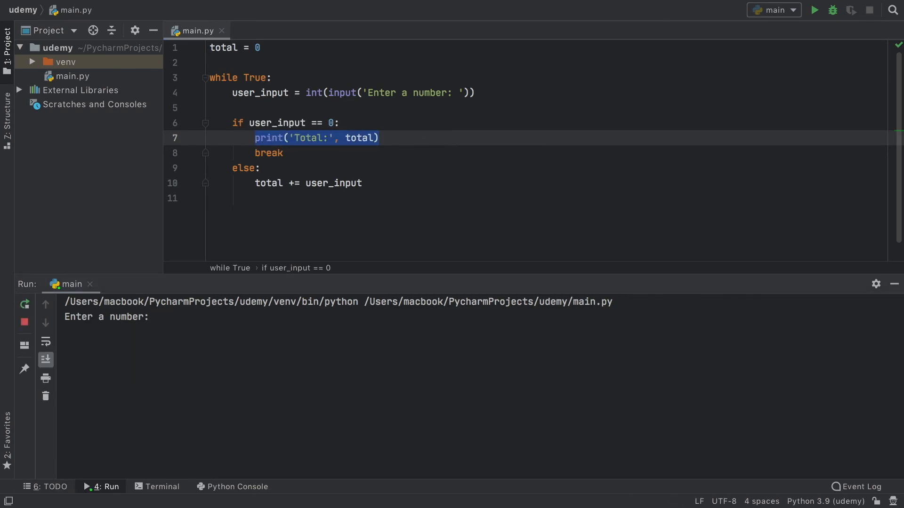
pyautogui.write('1')
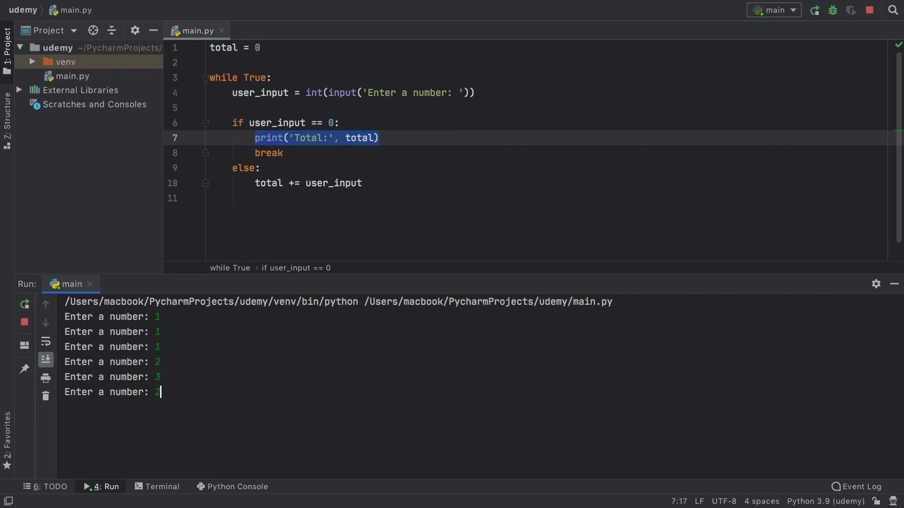
pyautogui.write('0')
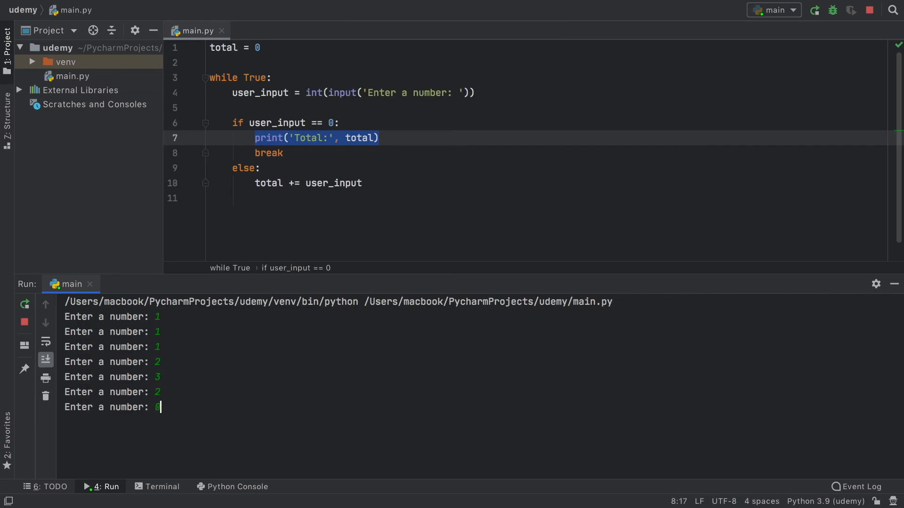